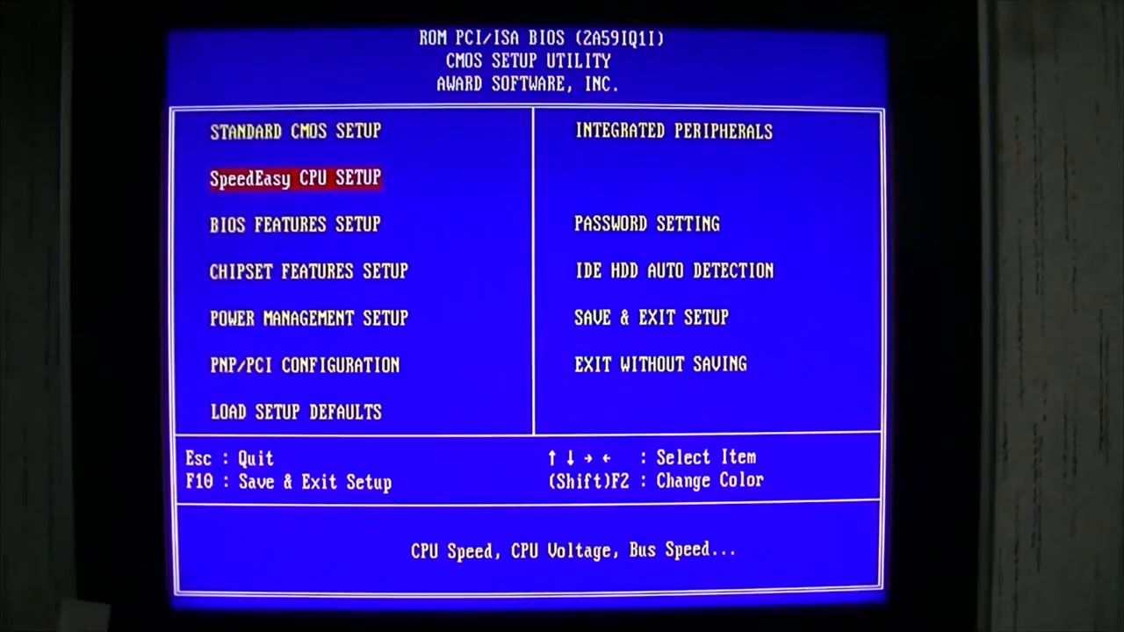
In SpeedEasy CPU Setup, cycle the CPU Speed through 100MHz and 133MHz up to 75MHz.
key("enter")
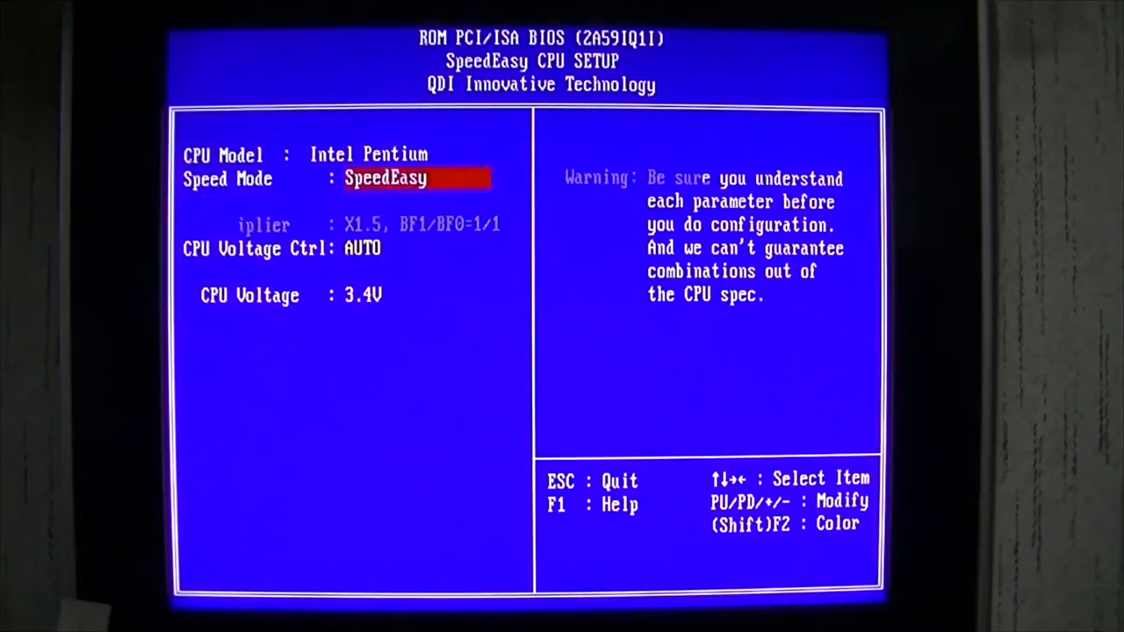
key("down")
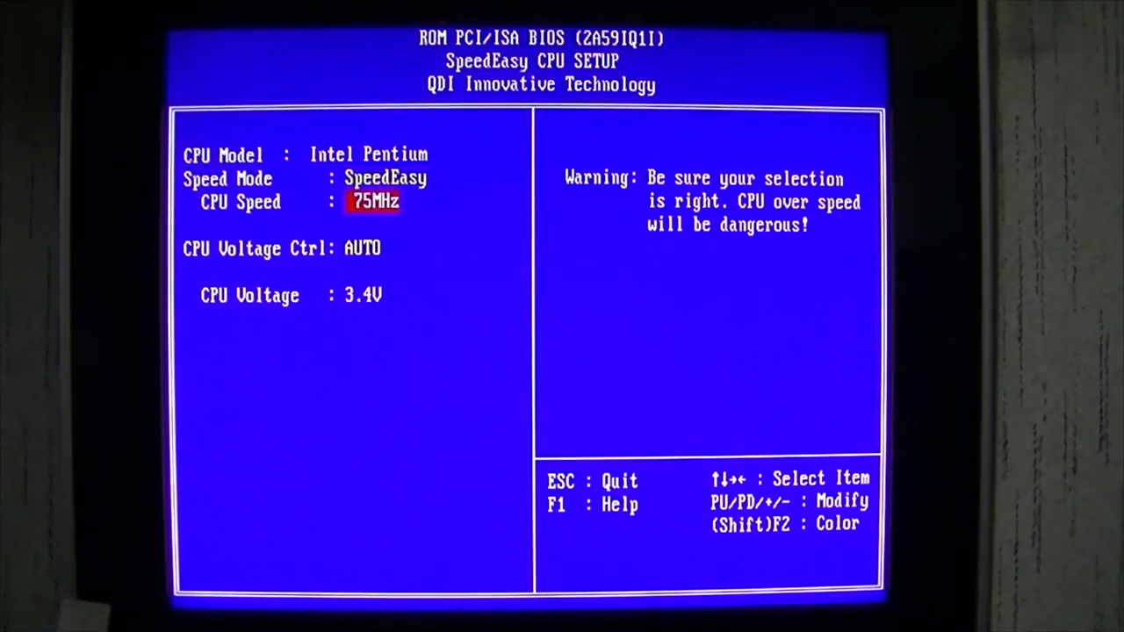
key("pageup")
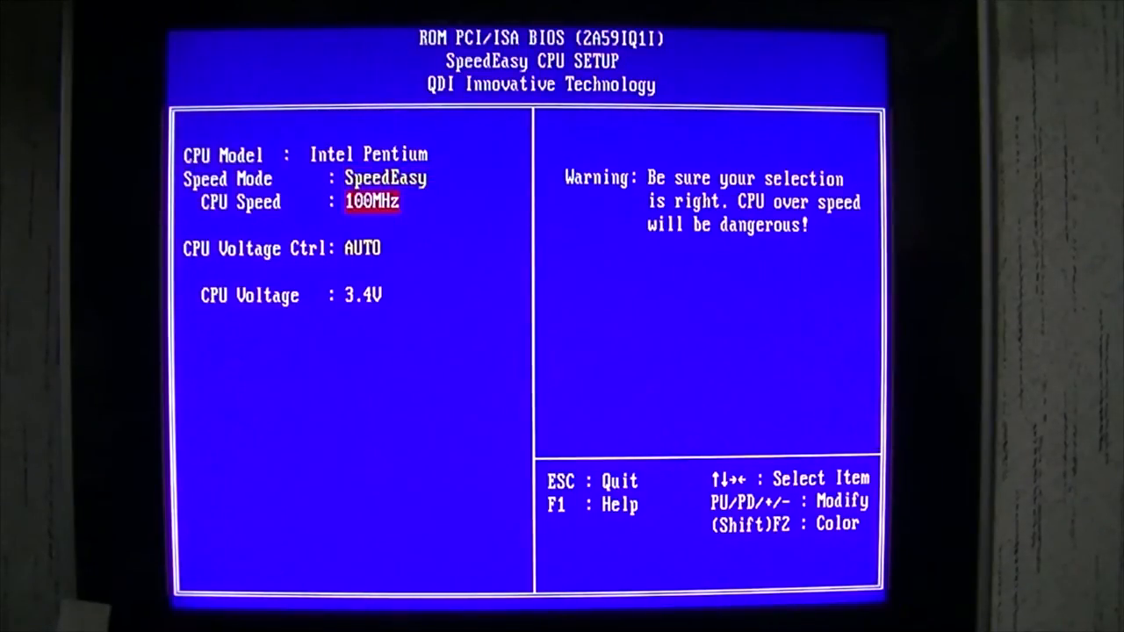
key("PageUp")
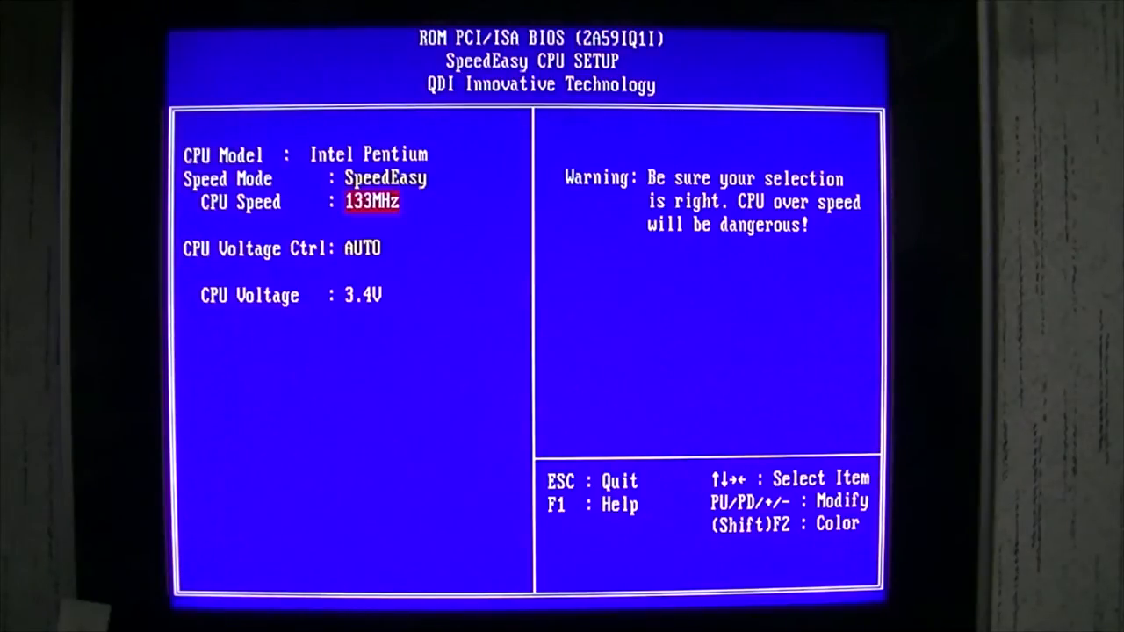
key("pageup")
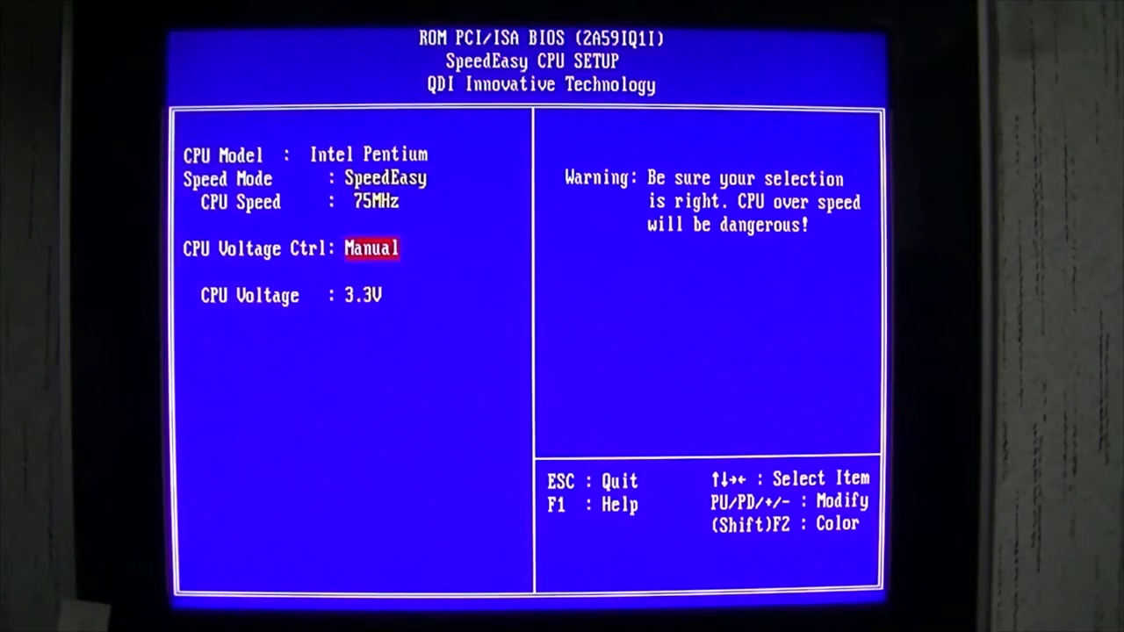
Lower the CPU Voltage to 3.3V under manual voltage control.
key("down")
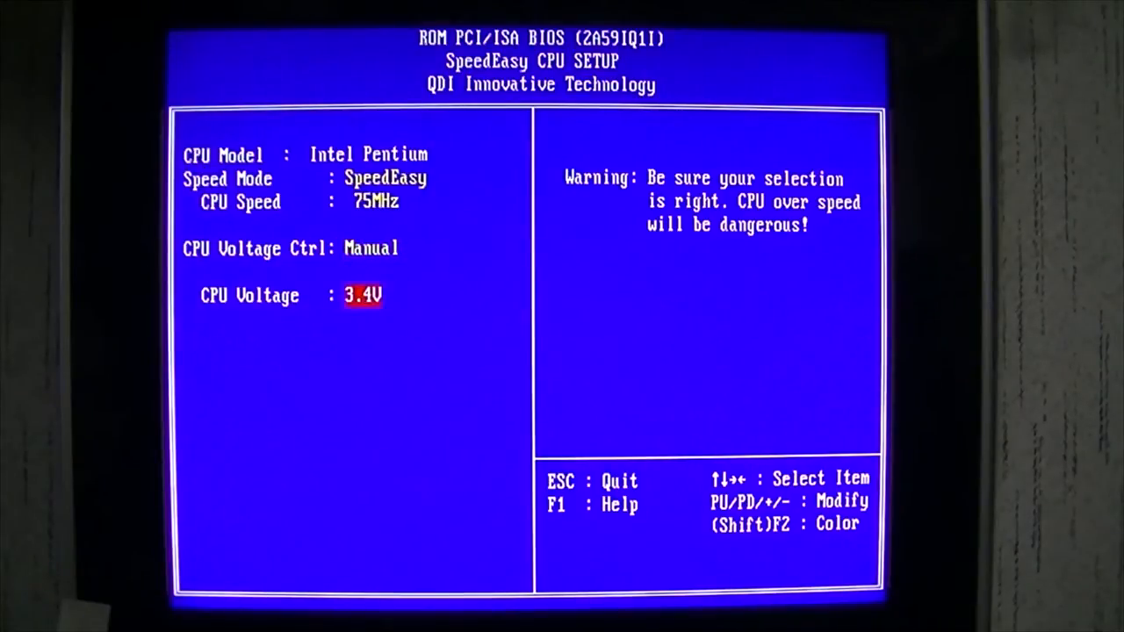
key("pagedown")
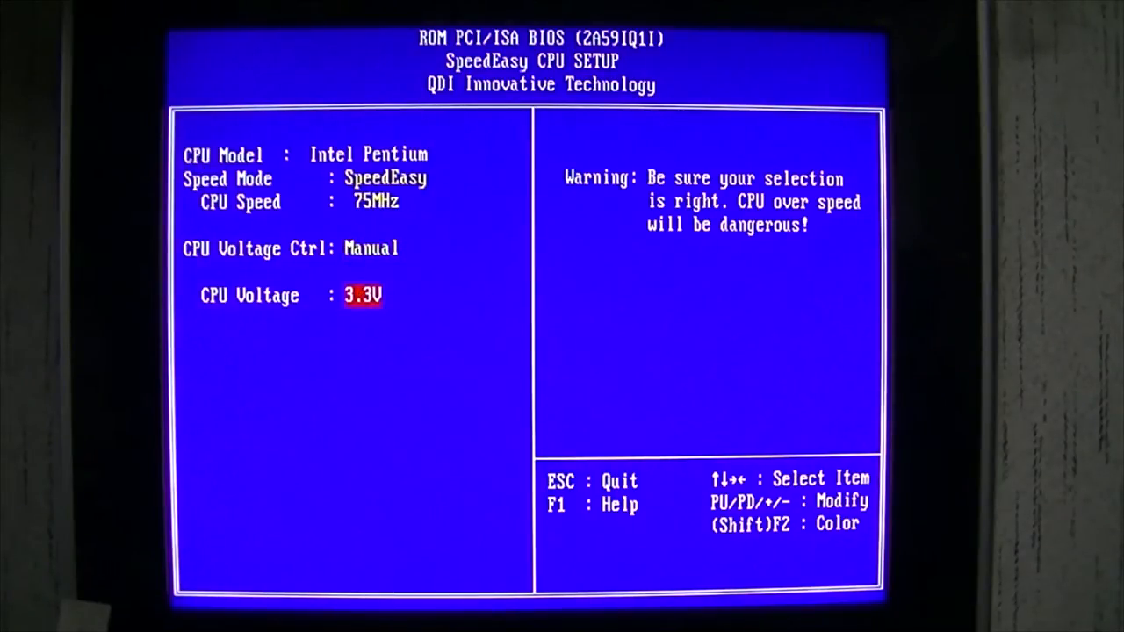
key("up")
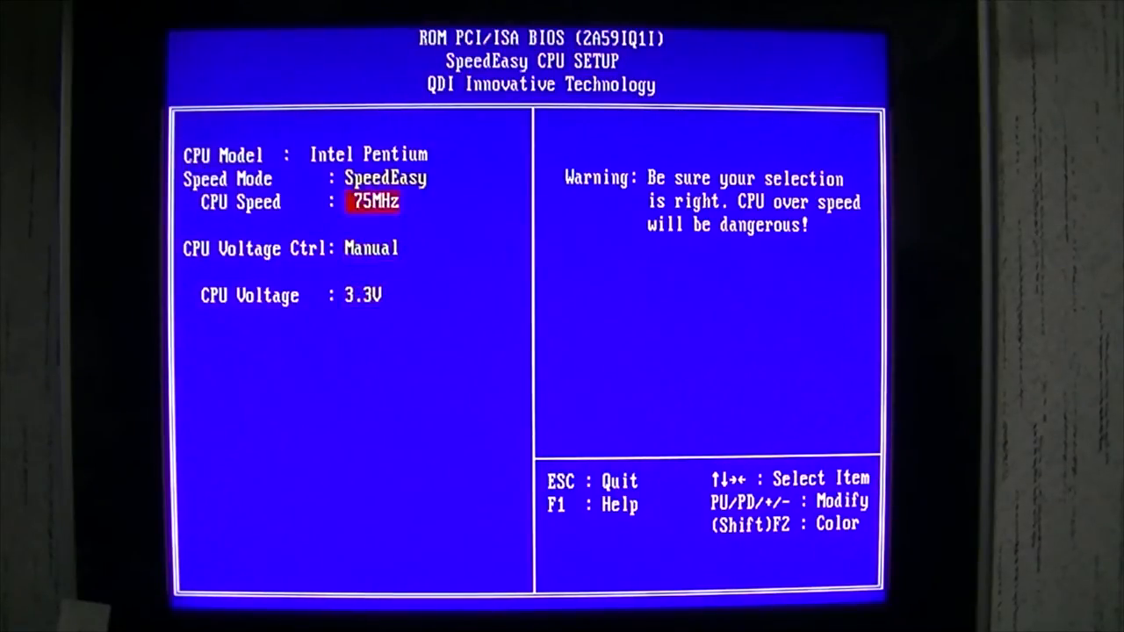
Switch Speed Mode to Jumper Emulation, review Chipset Features including Pipline Cache Timing, and return to the main menu.
key("up")
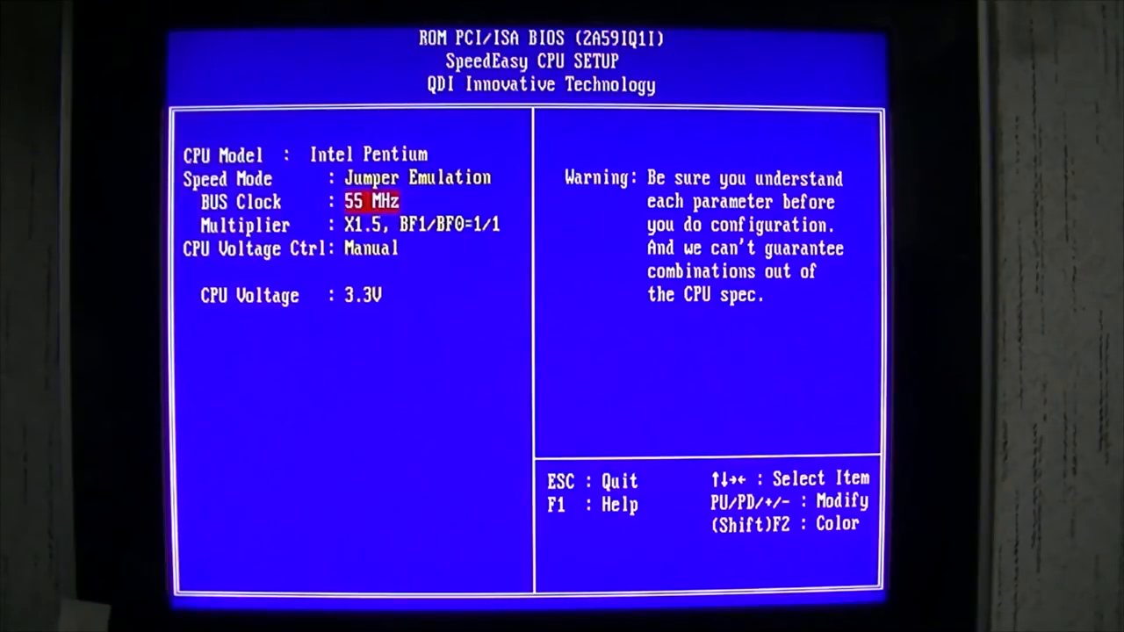
key("pageup")
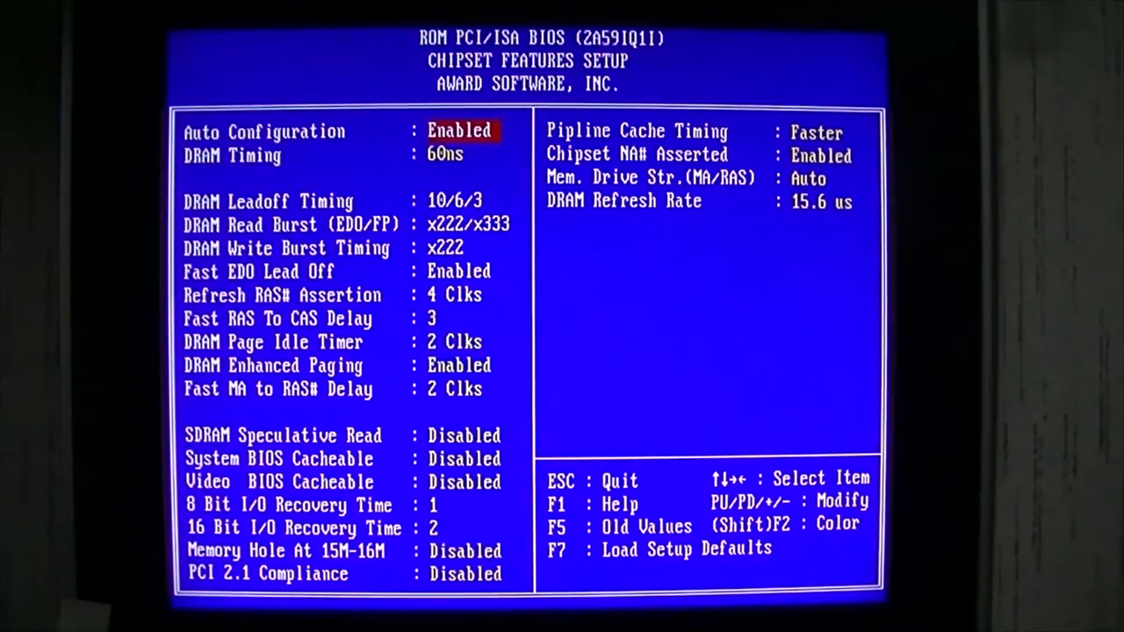
key("down")
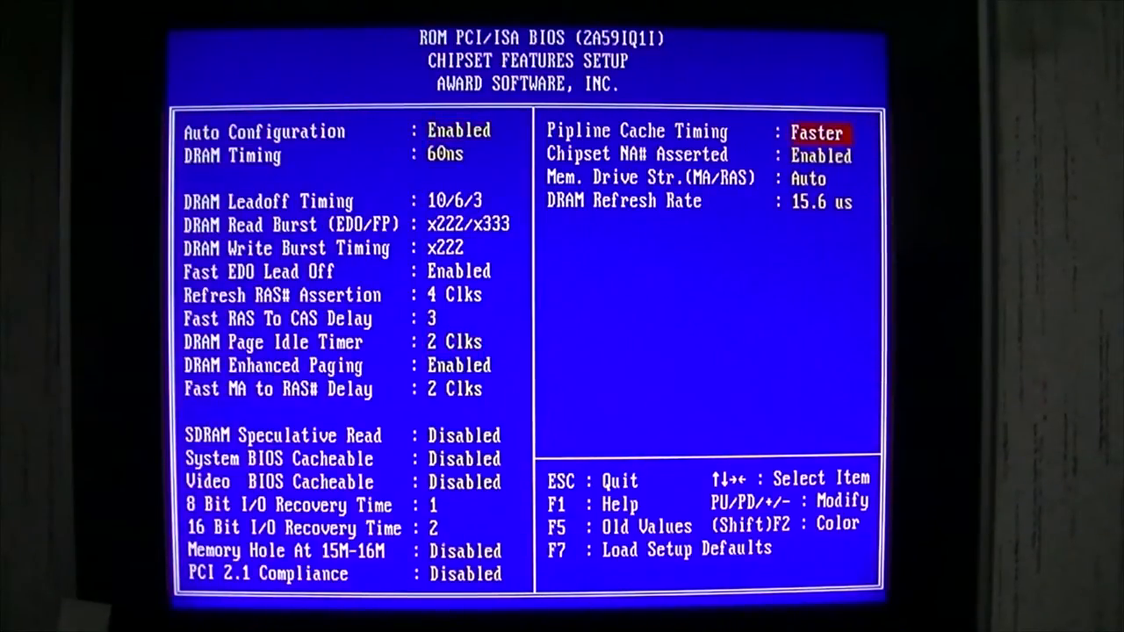
key("Escape")
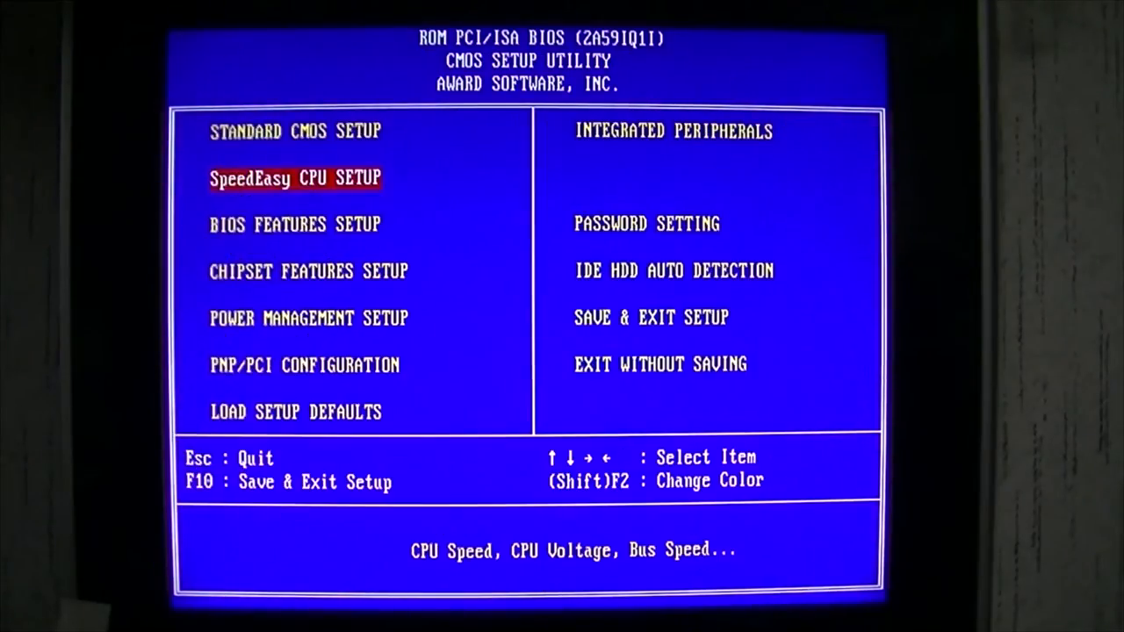